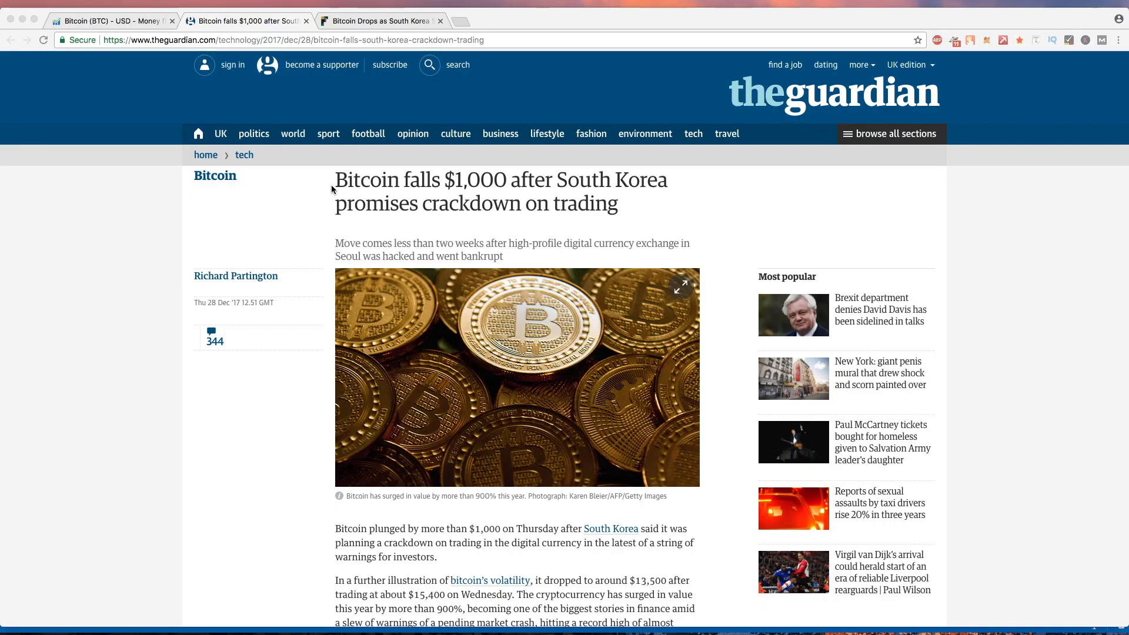
mouse_move(339, 214)
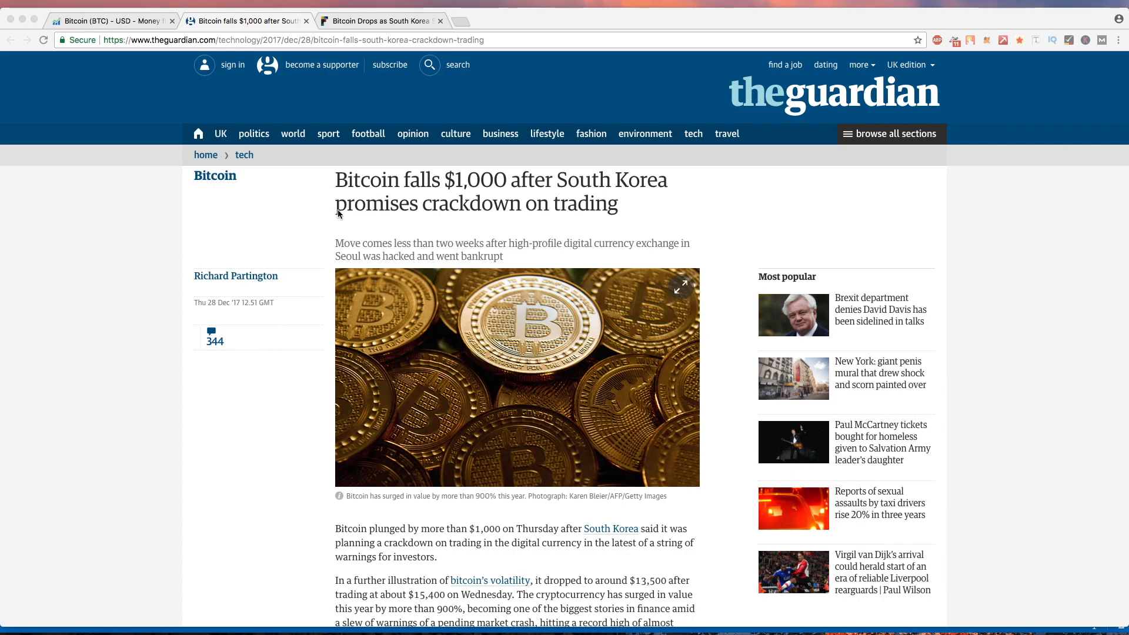
Scroll down through the Guardian article on South Korea's crypto crackdown to read it
scroll(down, 3)
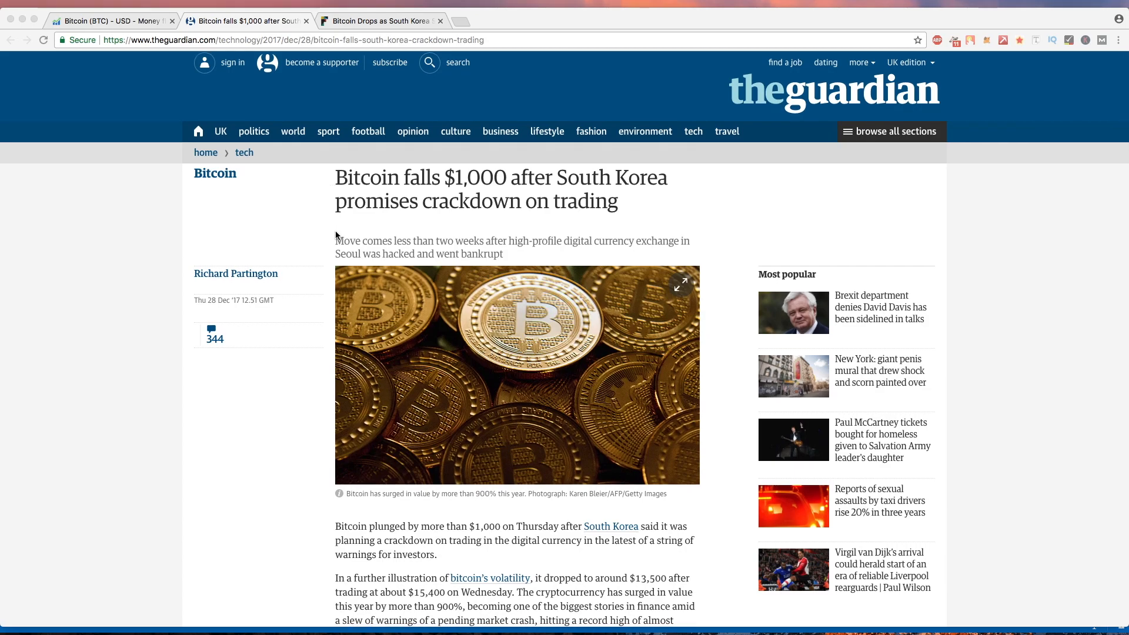
scroll(down, 3)
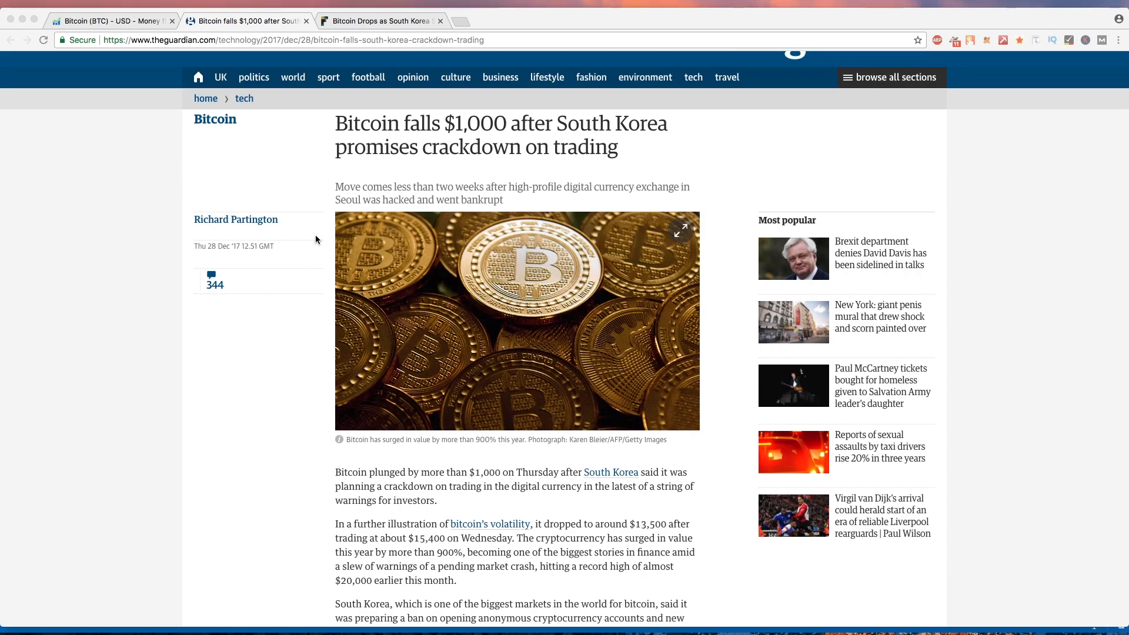
scroll(down, 3)
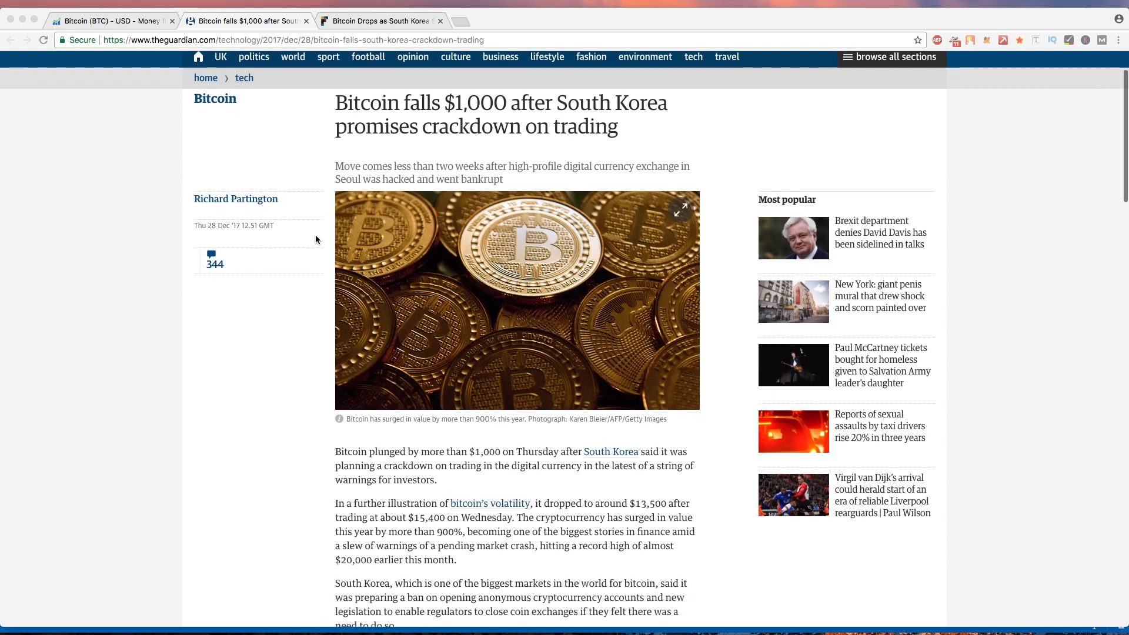
scroll(down, 3)
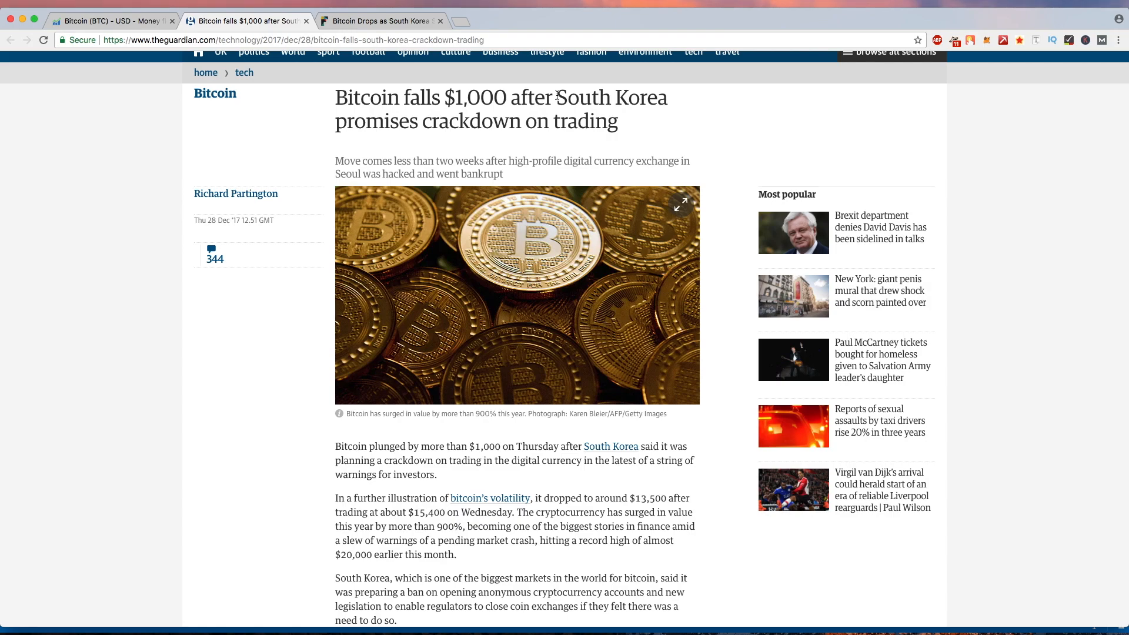
scroll(down, 3)
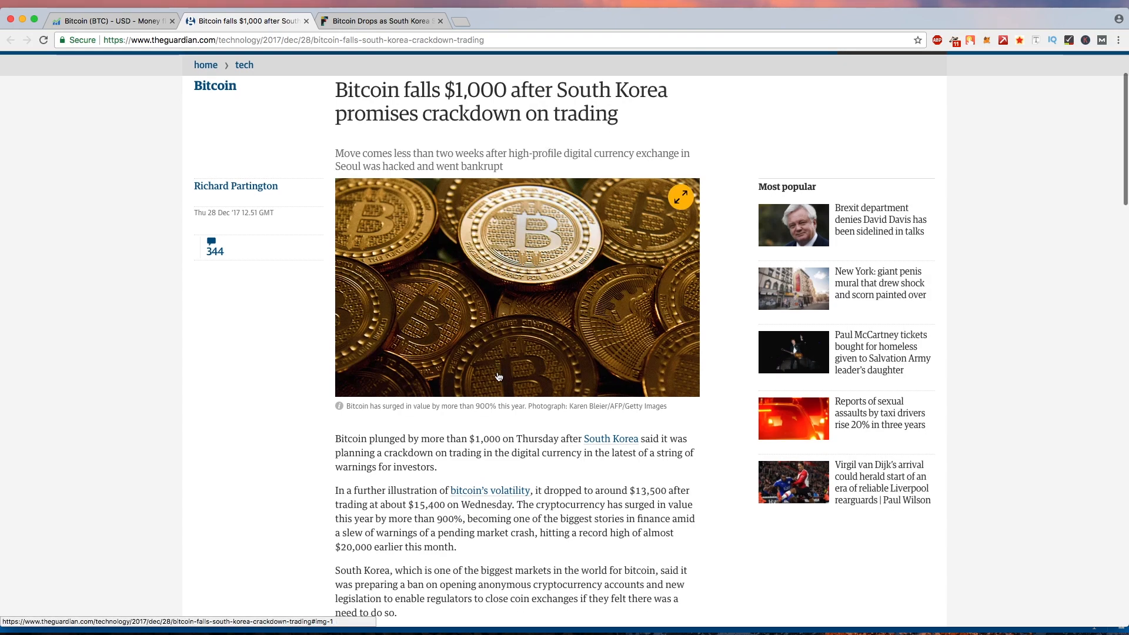
scroll(down, 3)
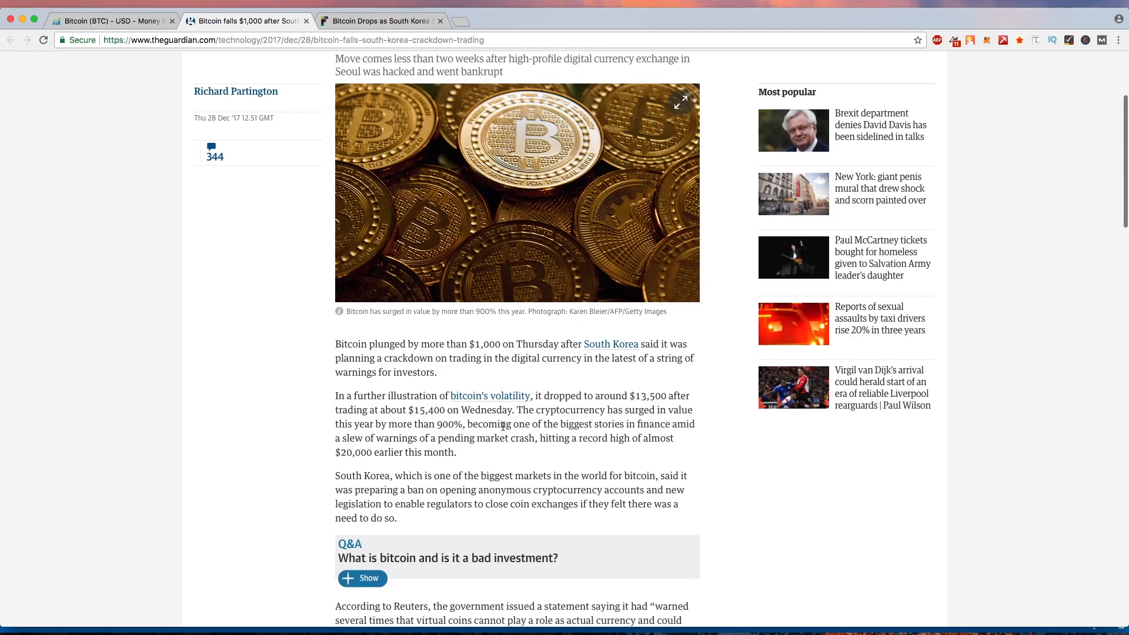
scroll(down, 3)
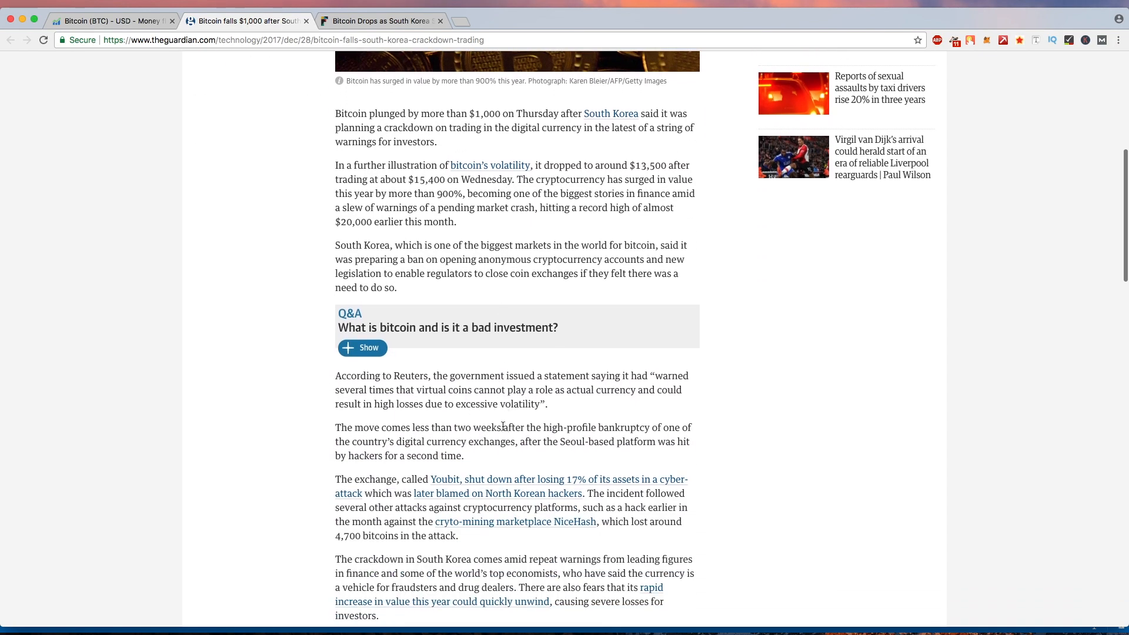
scroll(down, 3)
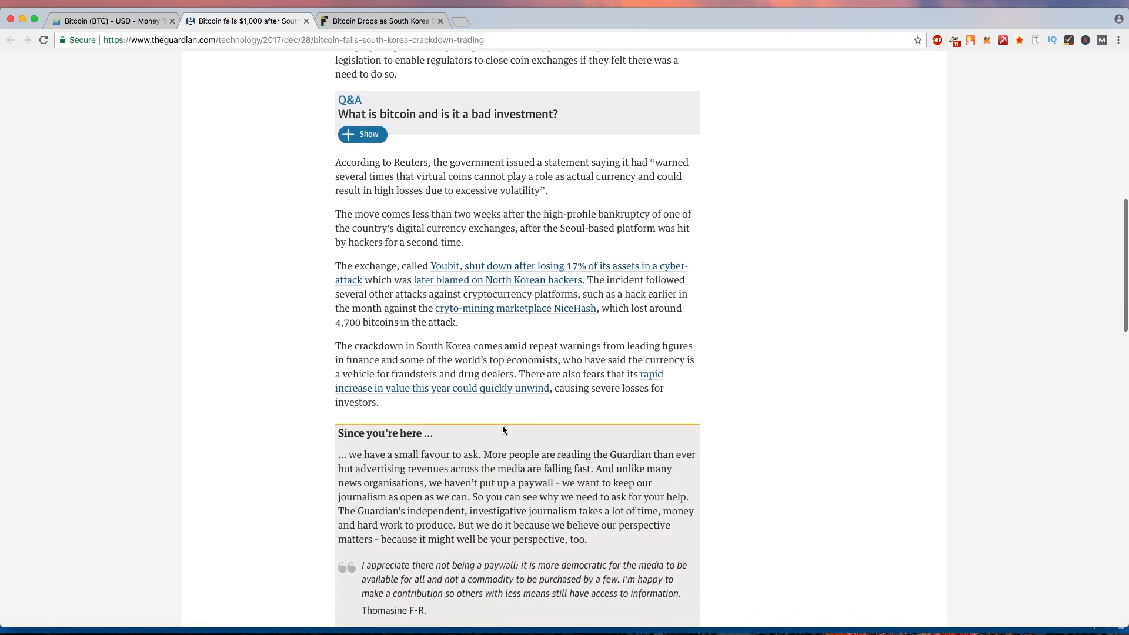
scroll(up, 3)
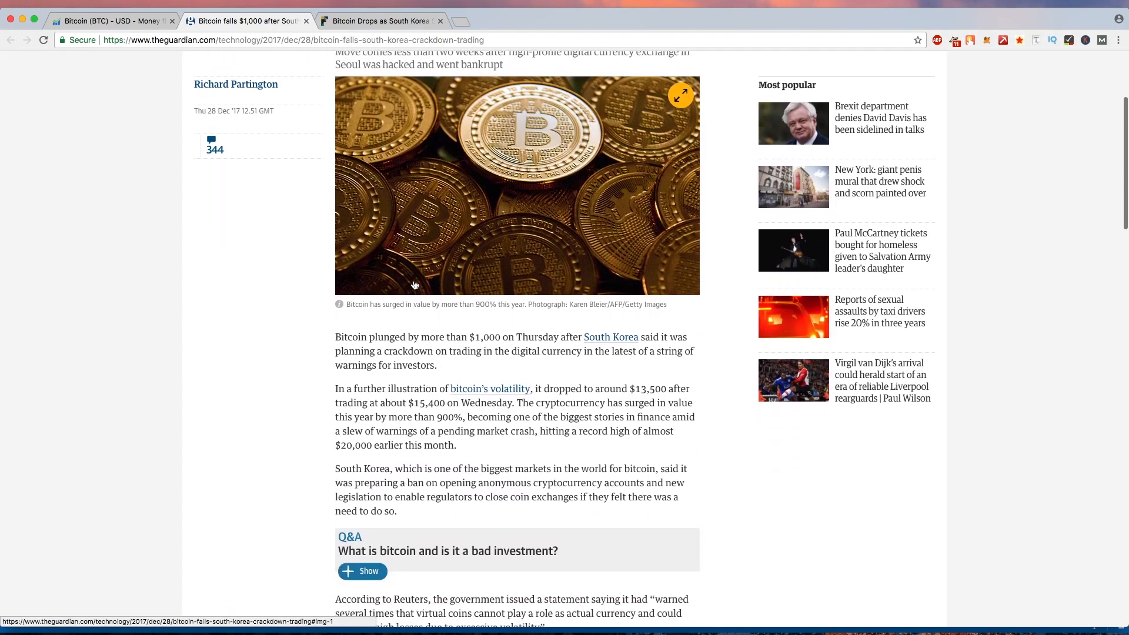
scroll(down, 3)
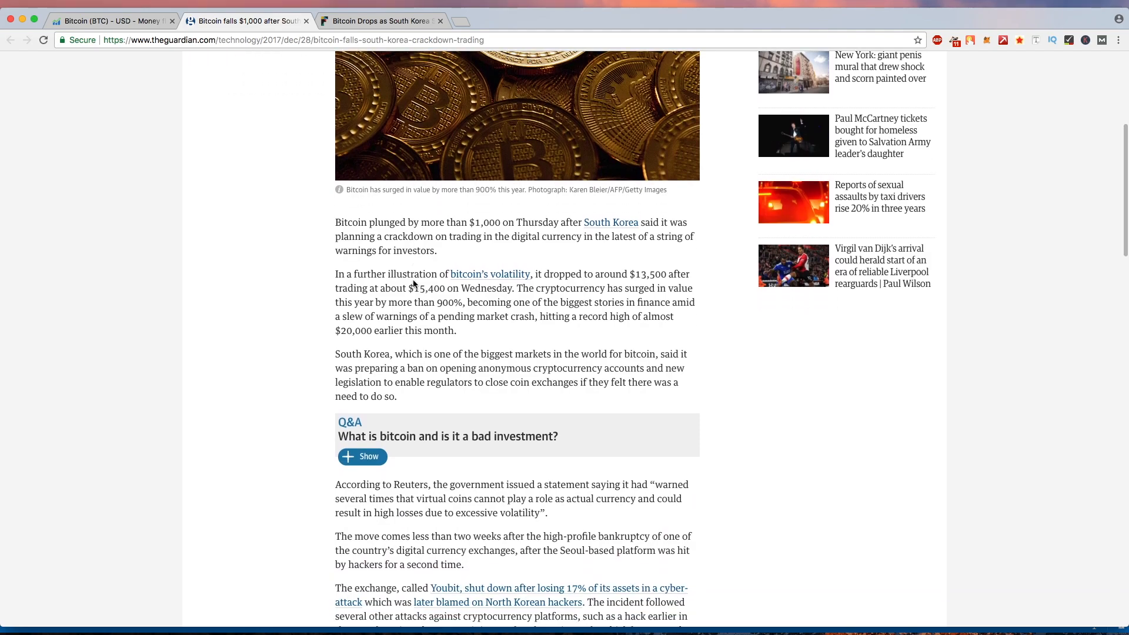
scroll(down, 3)
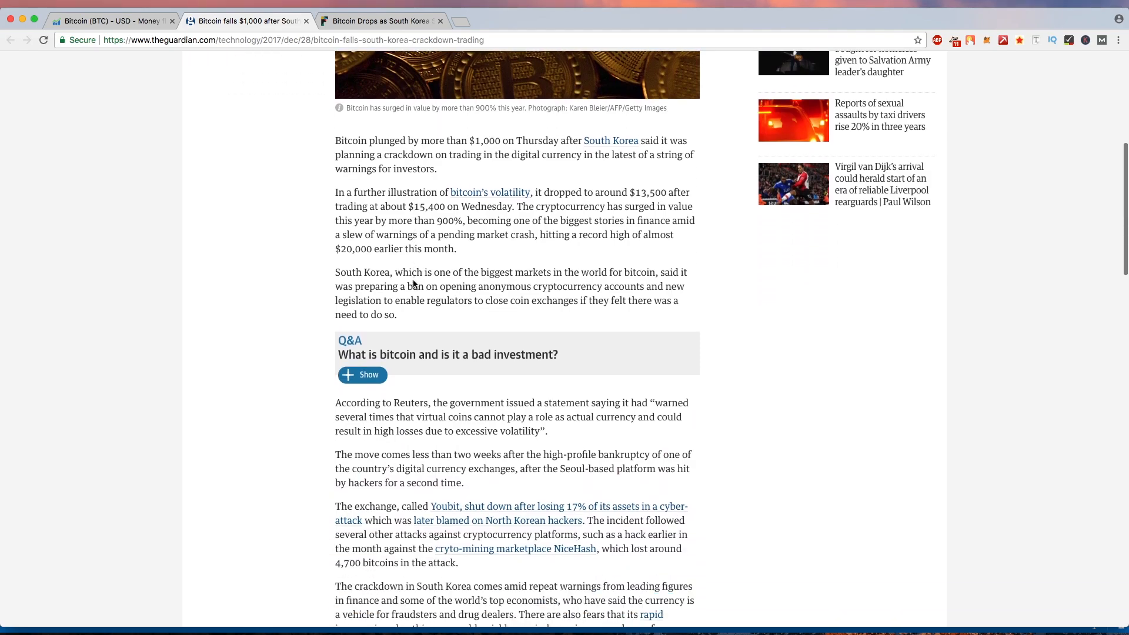
scroll(down, 3)
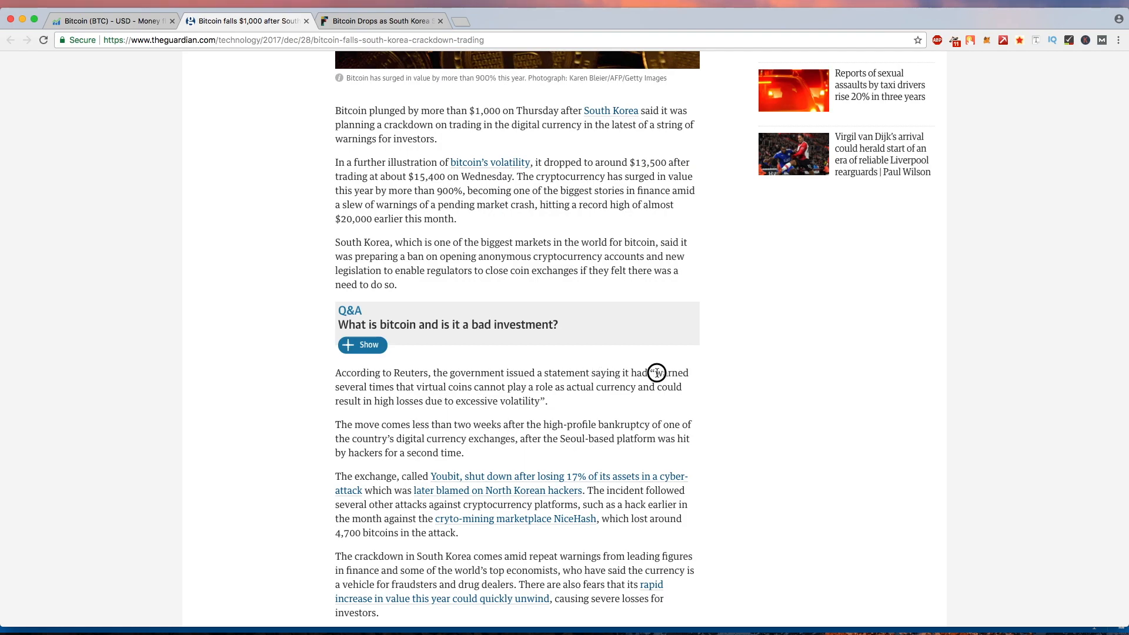
drag(654, 373, 641, 387)
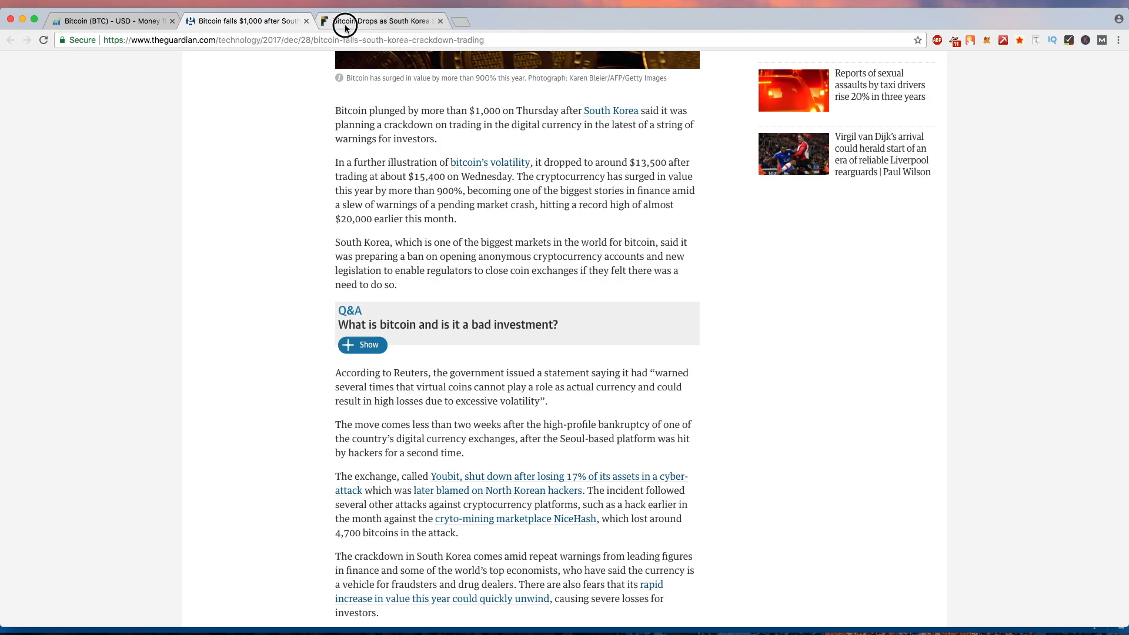
Switch to the Fortune 'Bitcoin Drops' article and highlight the real-name cryptocurrency transactions sentence, then clear it
click(380, 20)
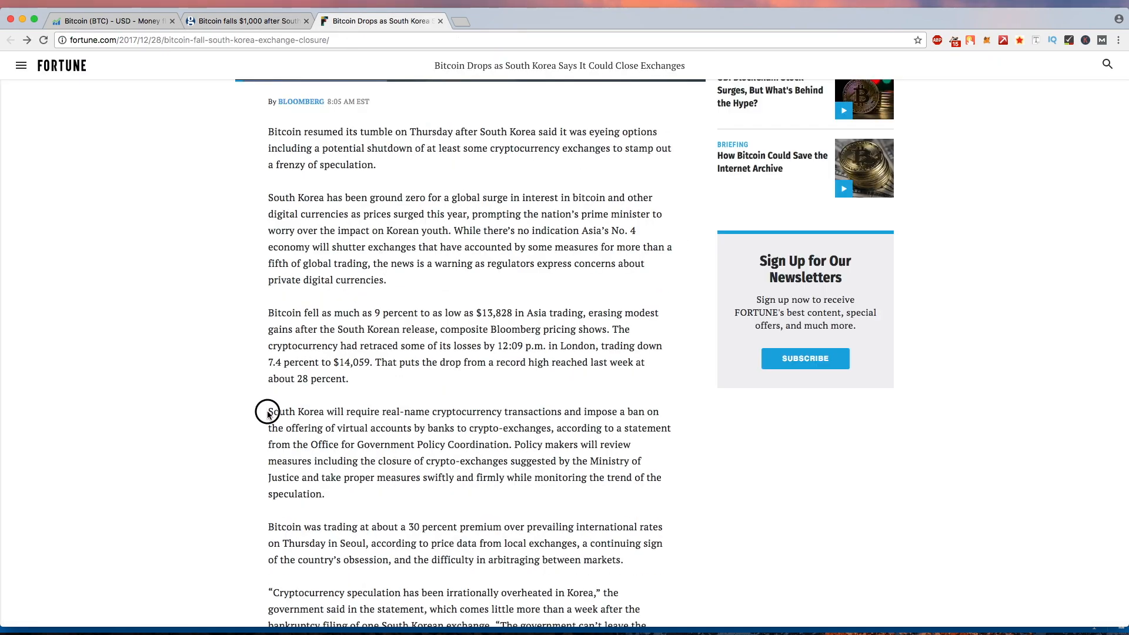
drag(268, 411, 364, 411)
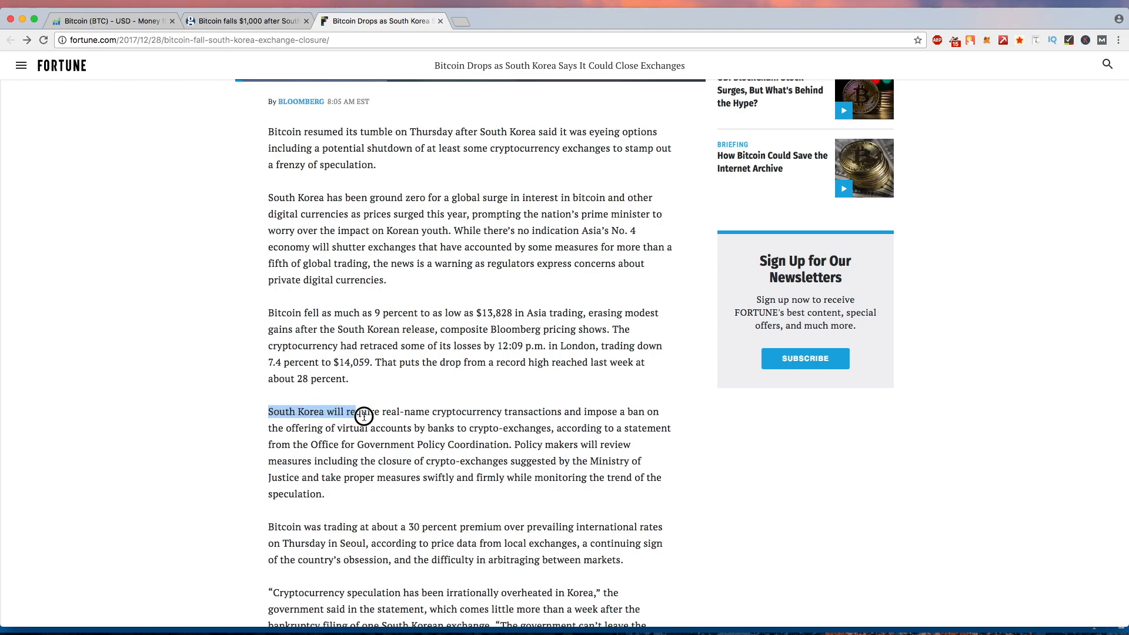
drag(363, 415, 541, 412)
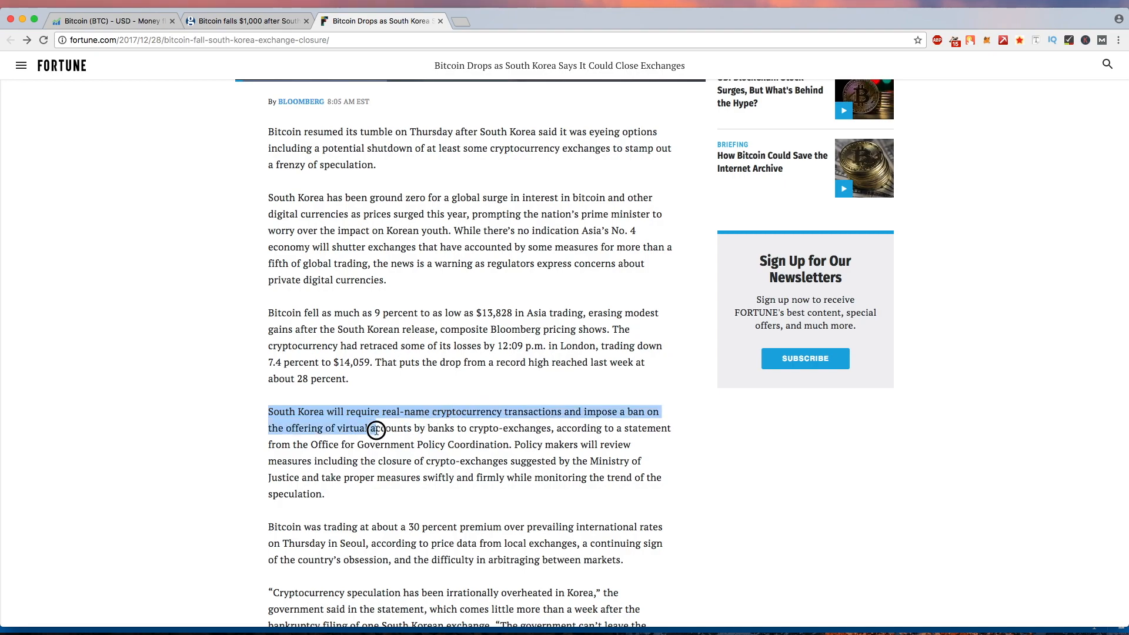
drag(373, 428, 508, 428)
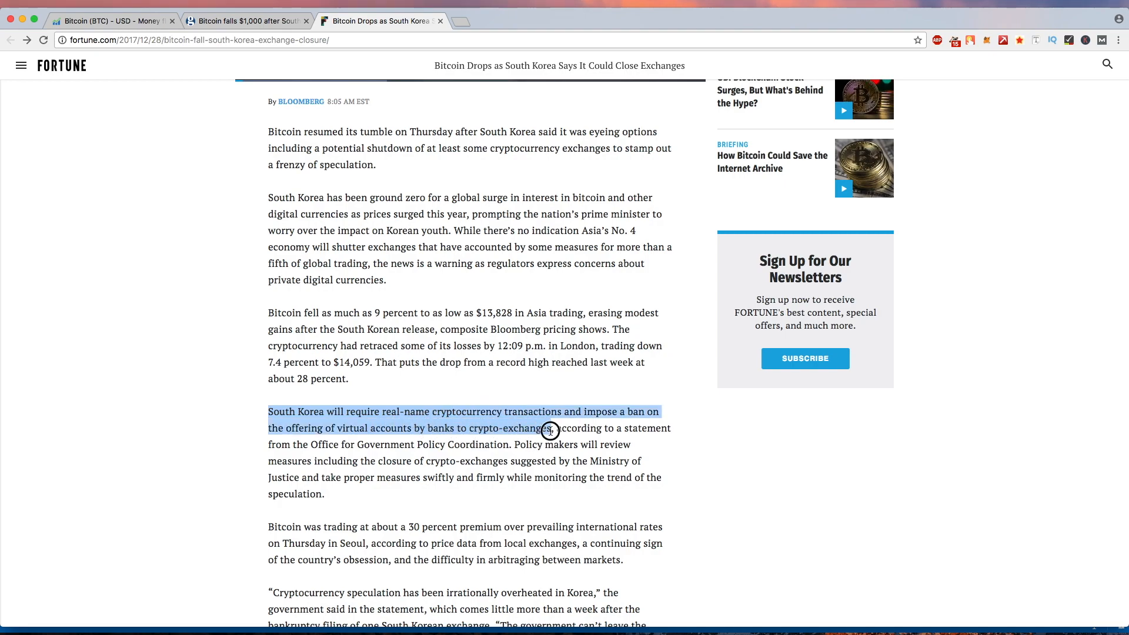
click(540, 393)
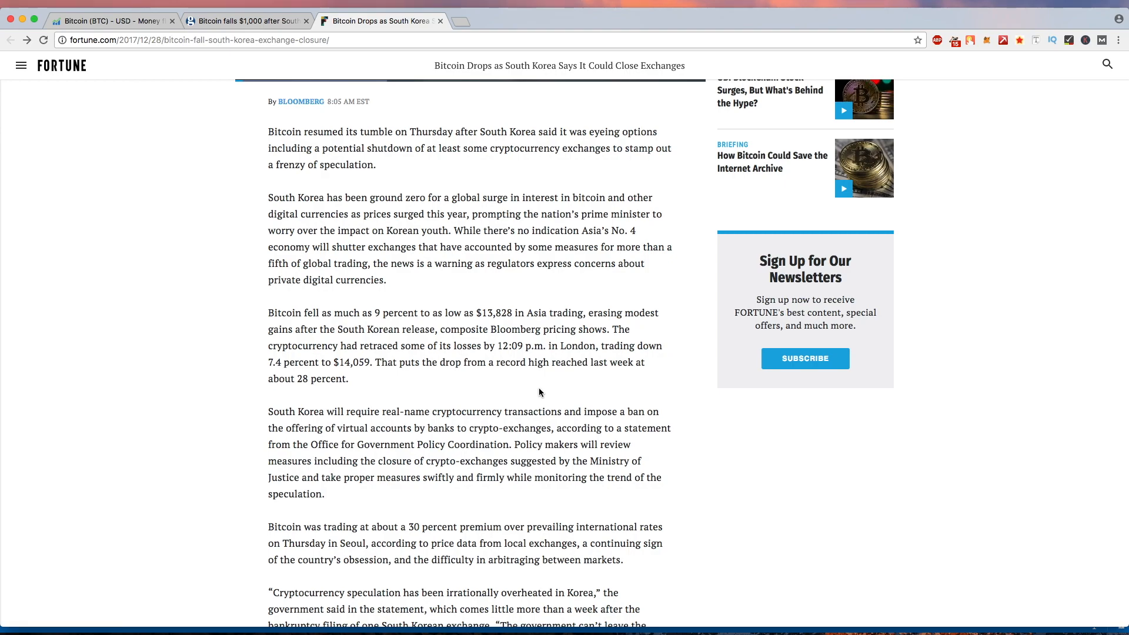
scroll(down, 3)
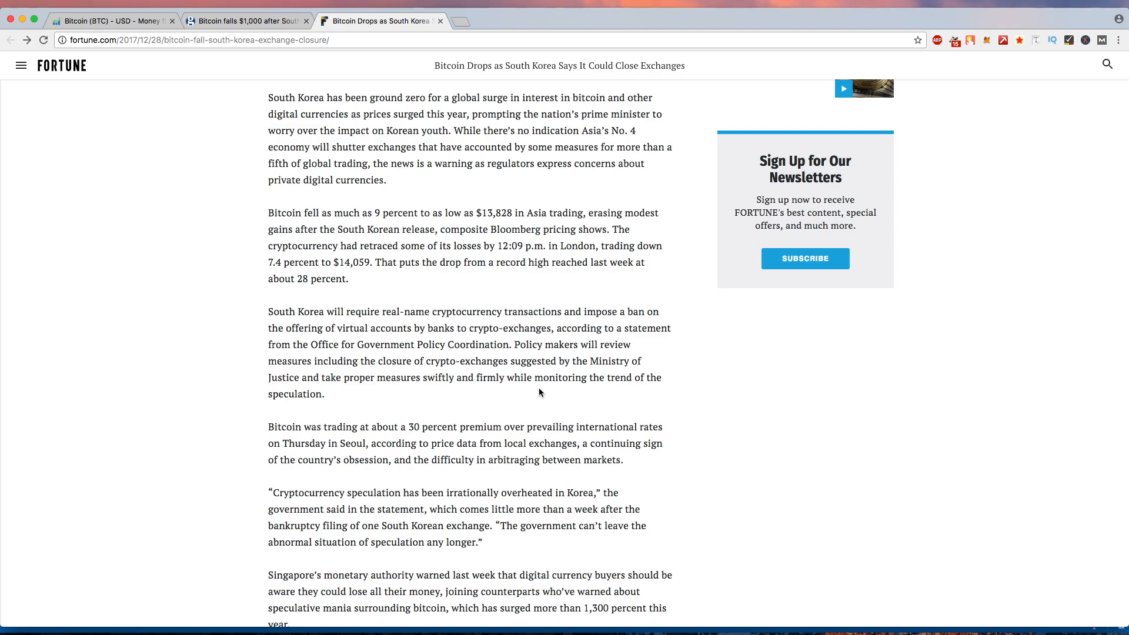
scroll(up, 3)
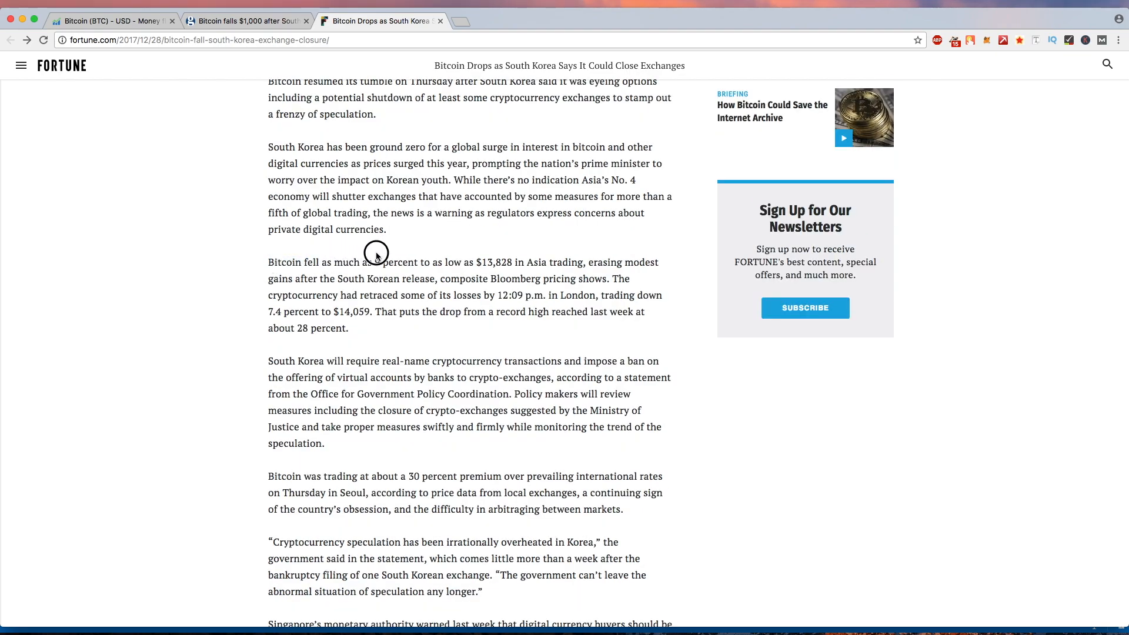
drag(268, 261, 416, 261)
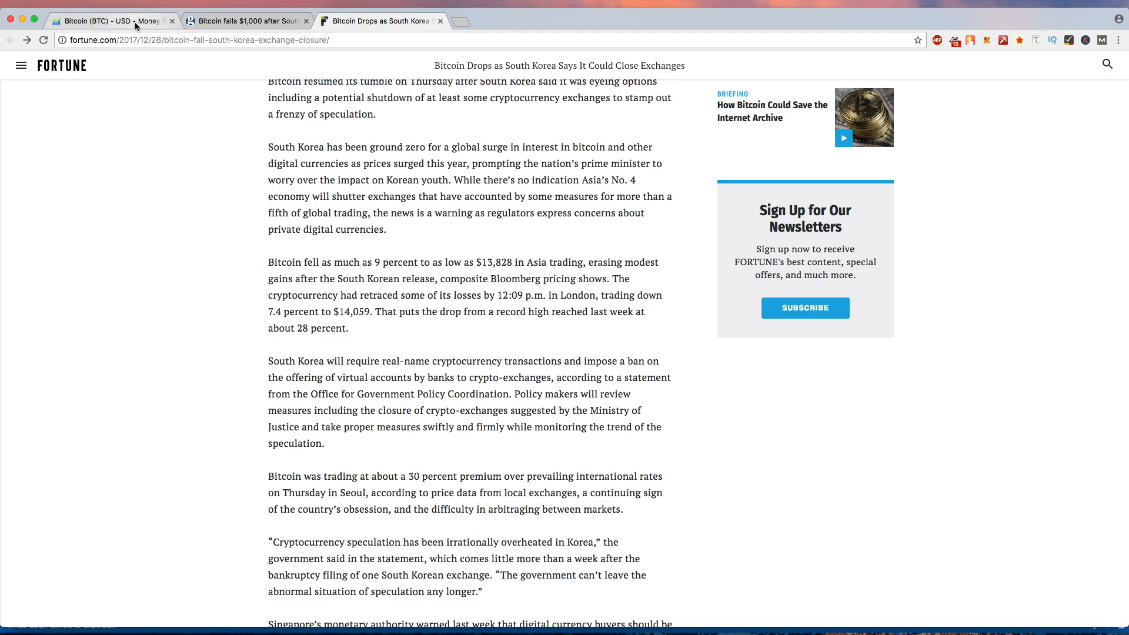
Switch to CryptoCompare's Bitcoin analysis page and scroll to the volume-by-currency table (USD, JPY, USDT, EUR, KRW)
click(112, 20)
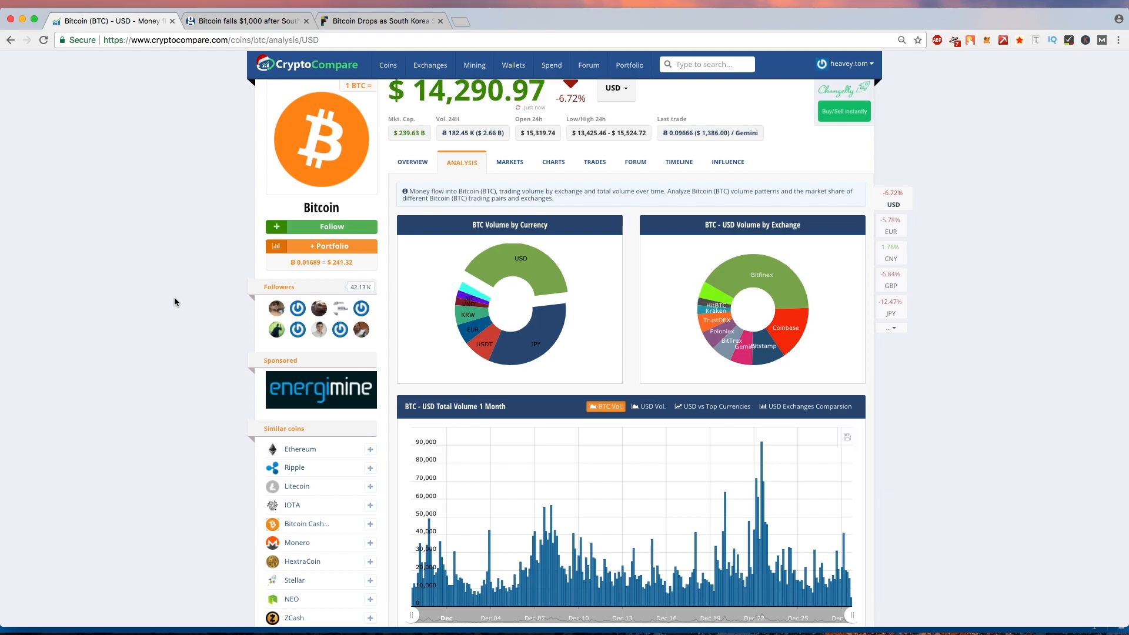
mouse_move(411, 339)
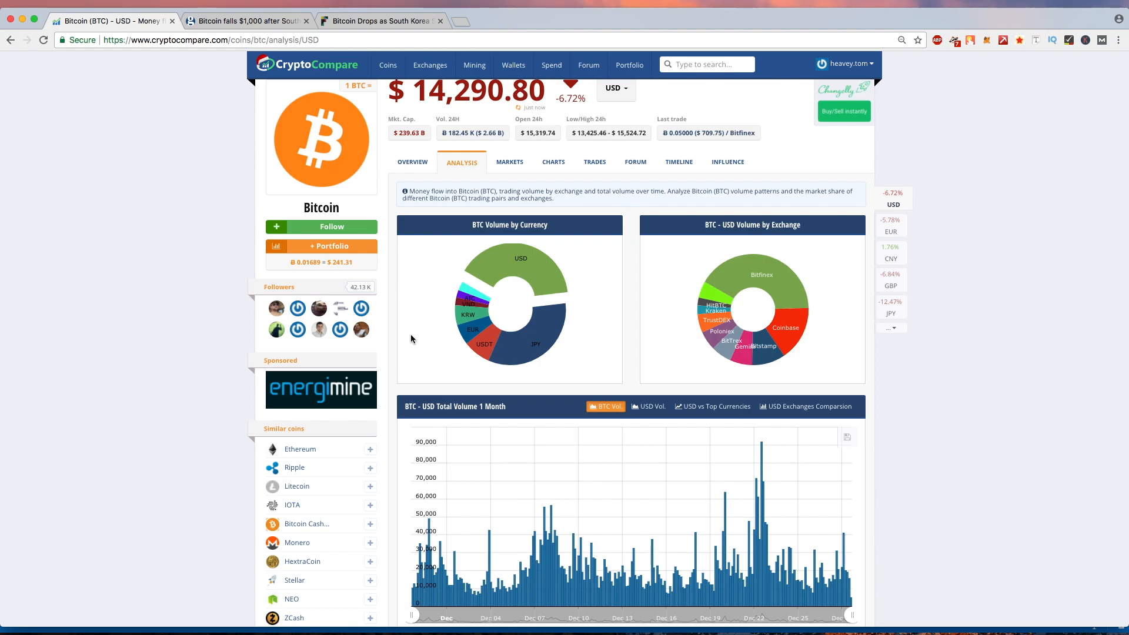
mouse_move(527, 284)
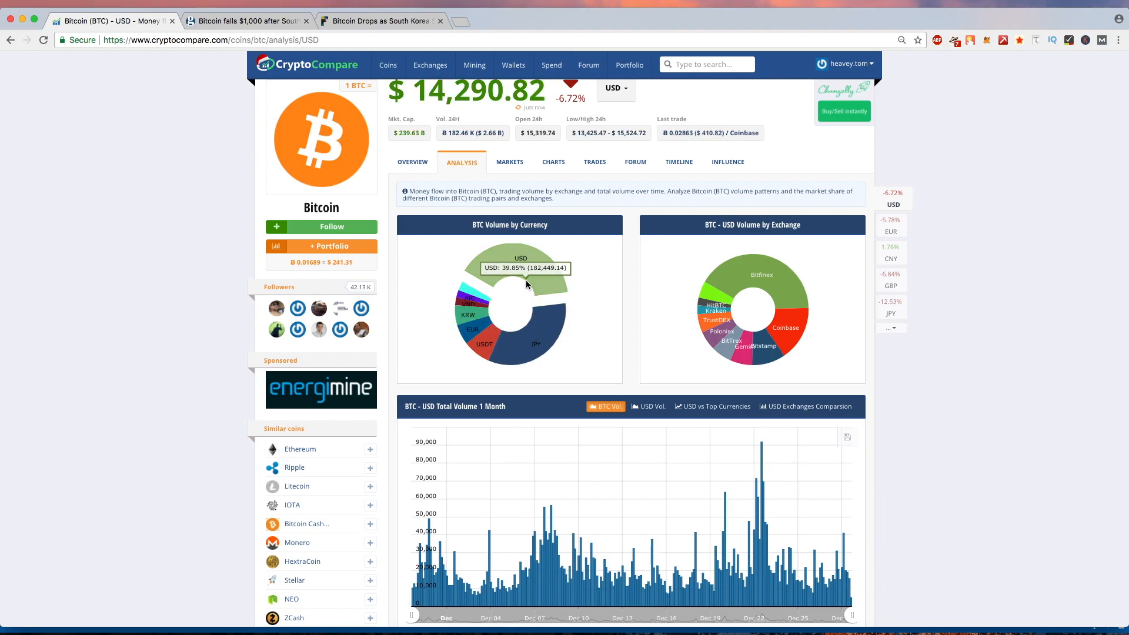
mouse_move(525, 284)
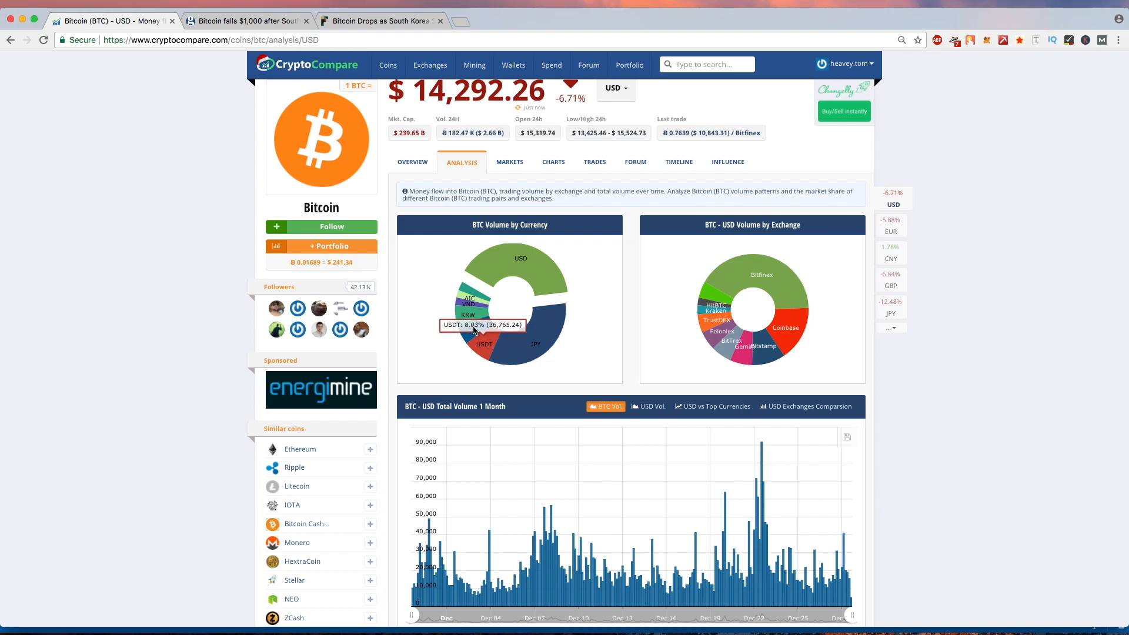
mouse_move(461, 315)
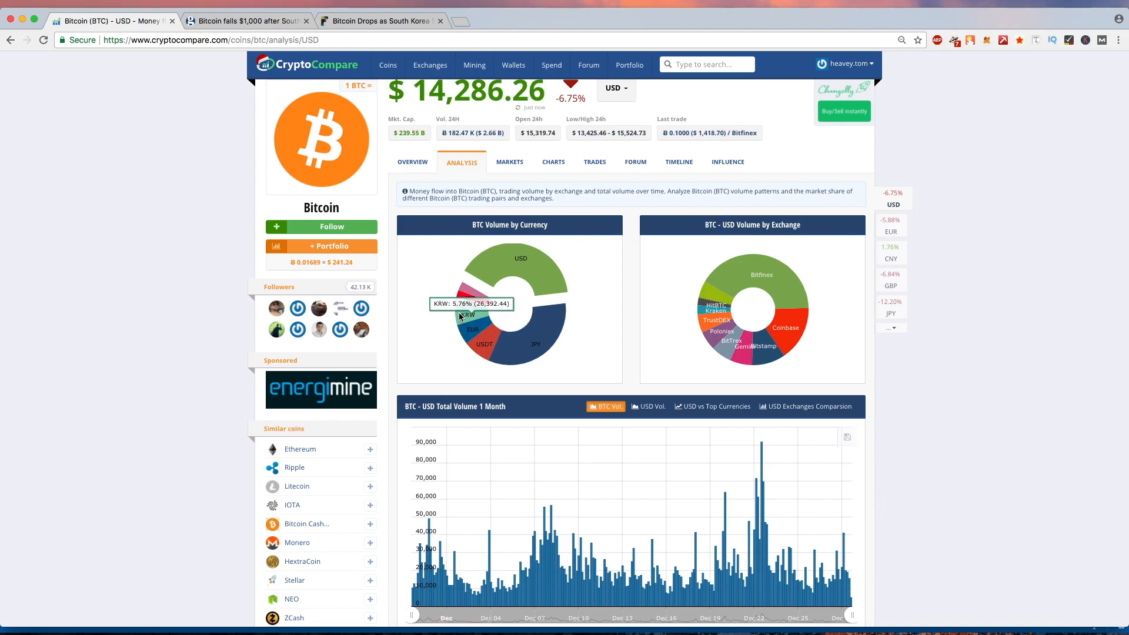
scroll(down, 3)
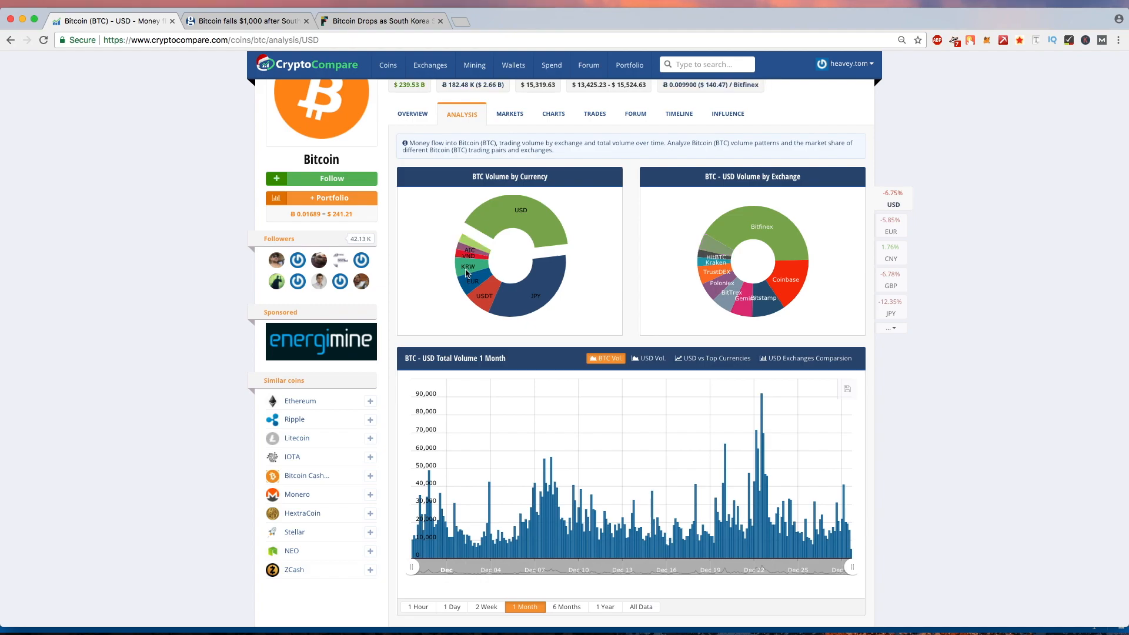
scroll(down, 3)
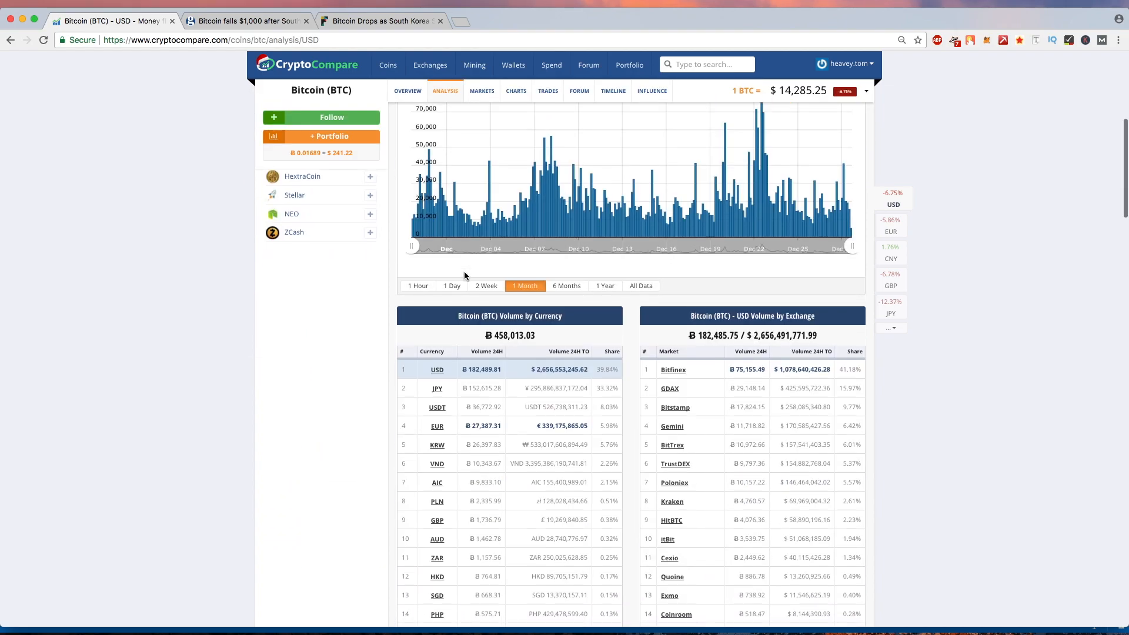